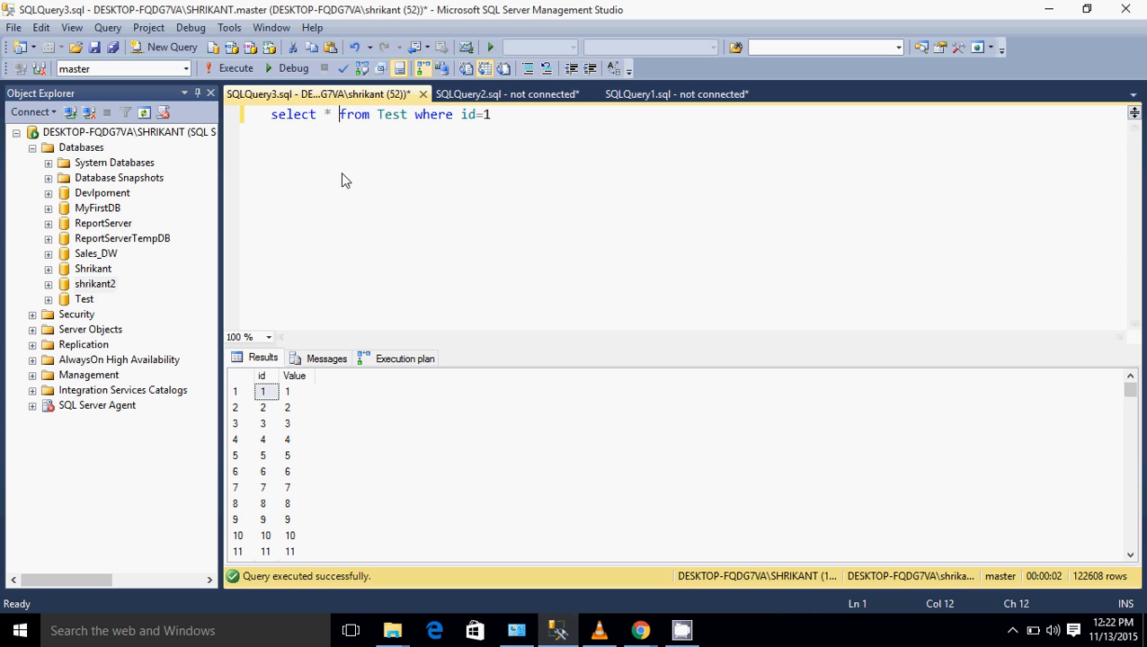
{"action": "mouse_move", "coordinate": [391, 114]}
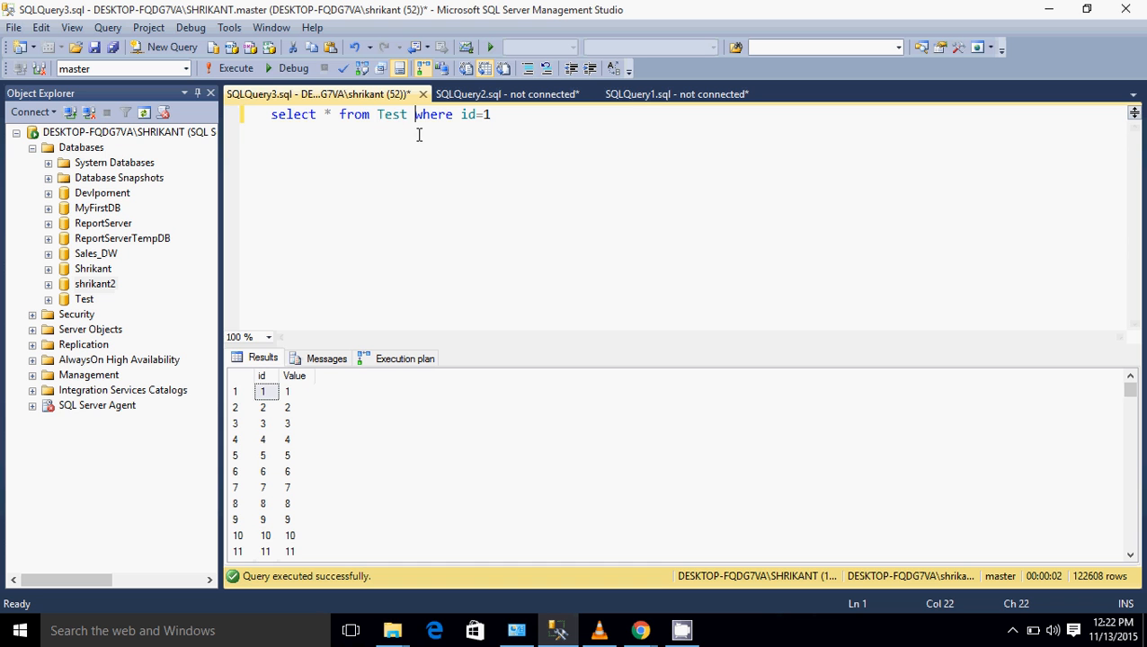
{"action": "mouse_move", "coordinate": [382, 121]}
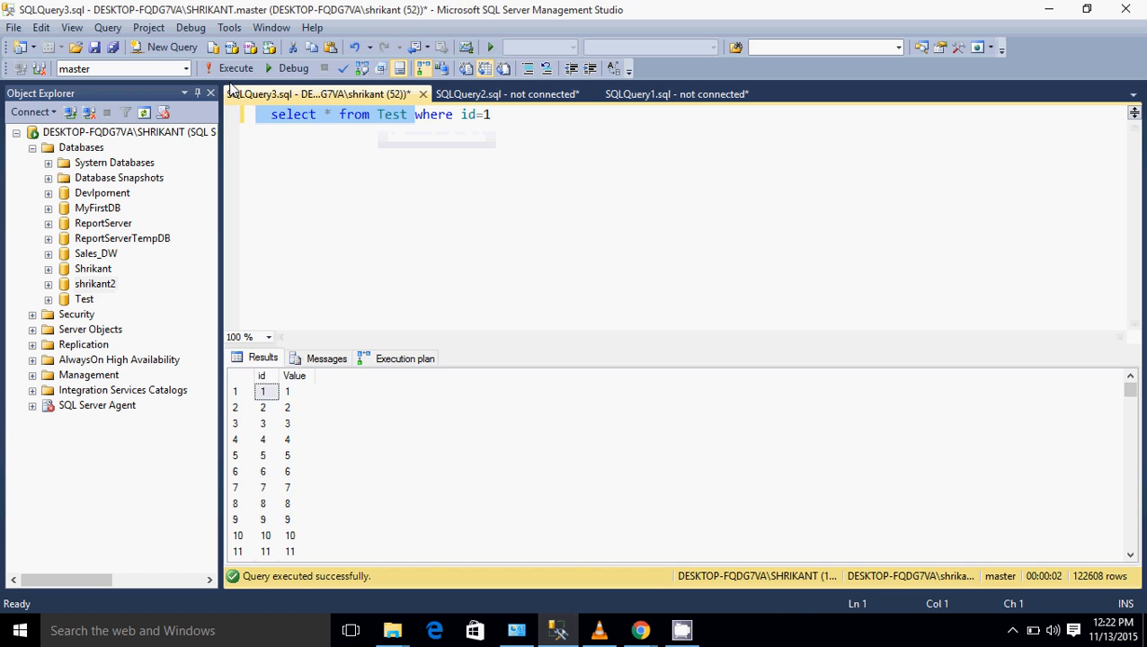
Run the unfiltered select on Test and view its plan: a Table Scan at 100% cost
{"action": "left_click", "coordinate": [236, 68]}
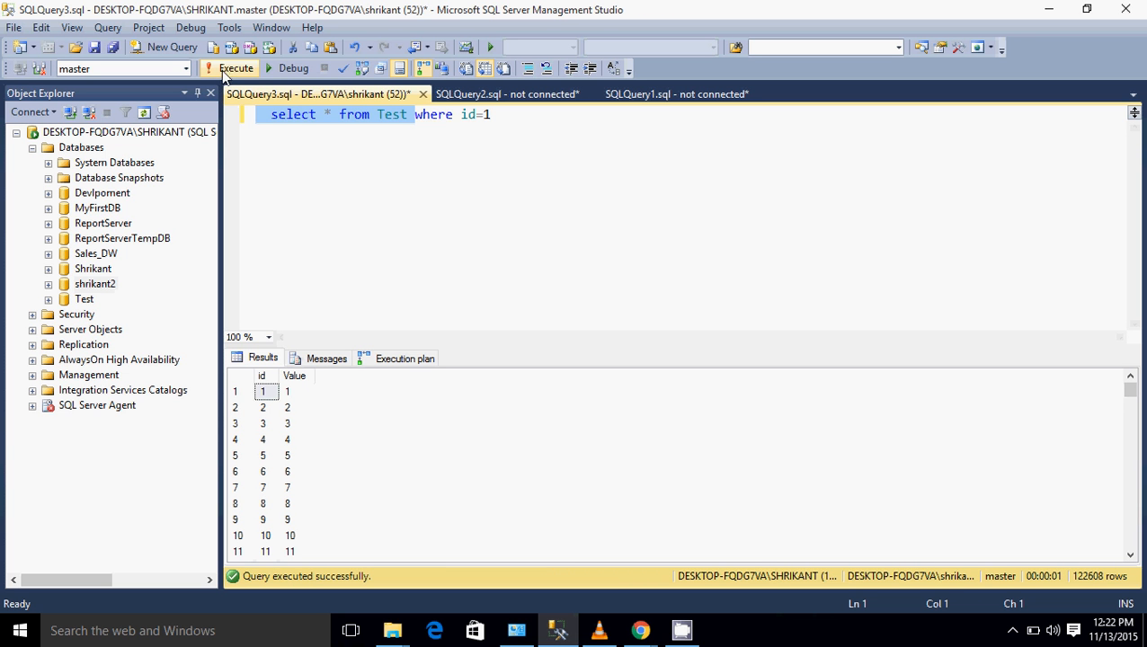
{"action": "left_click", "coordinate": [405, 358]}
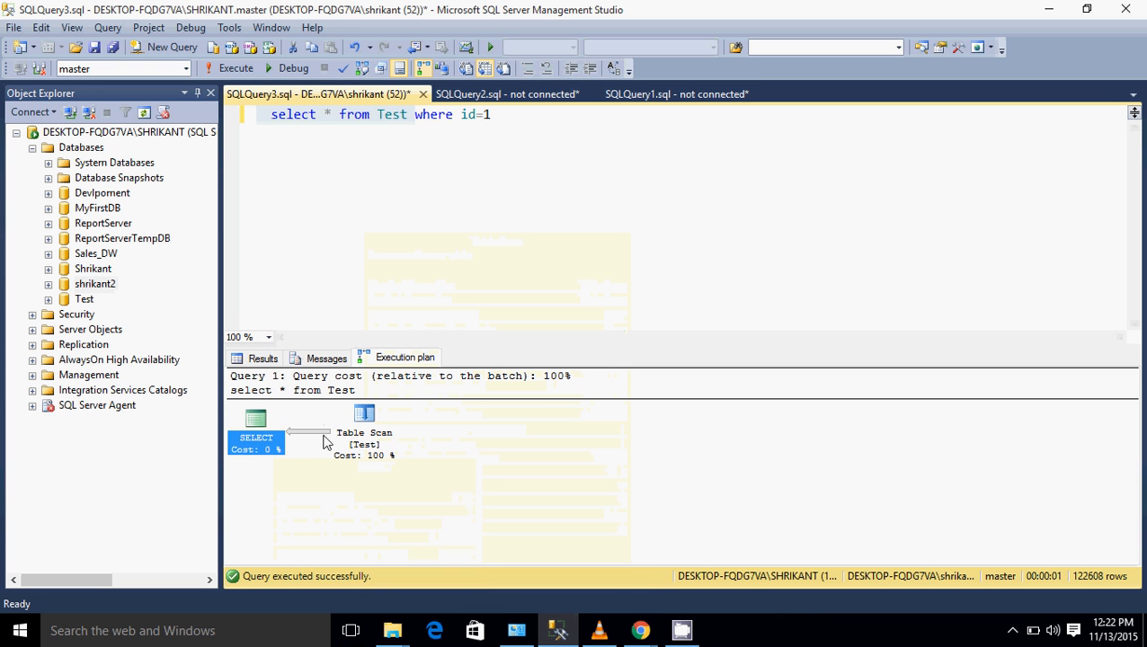
{"action": "mouse_move", "coordinate": [309, 478]}
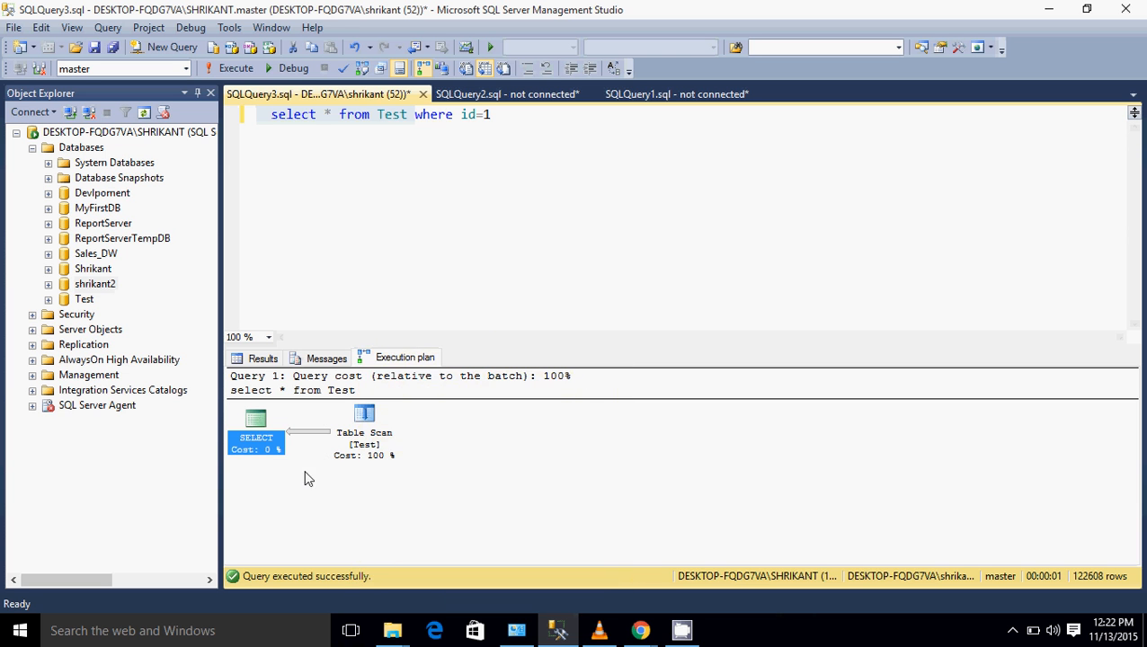
{"action": "mouse_move", "coordinate": [364, 413]}
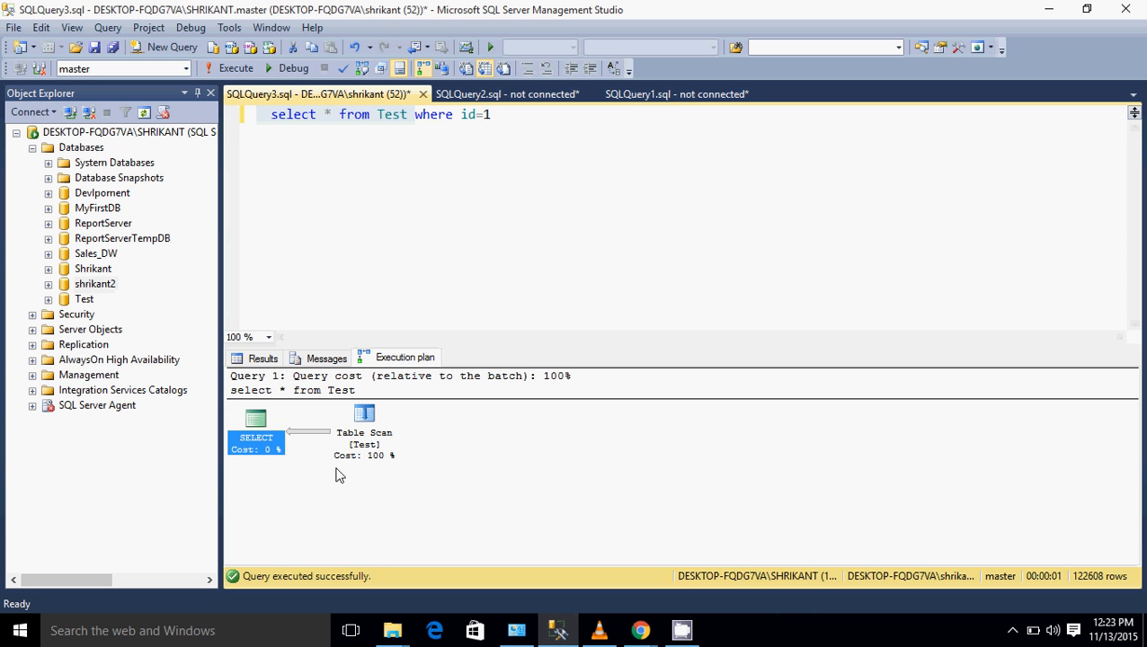
{"action": "mouse_move", "coordinate": [497, 311]}
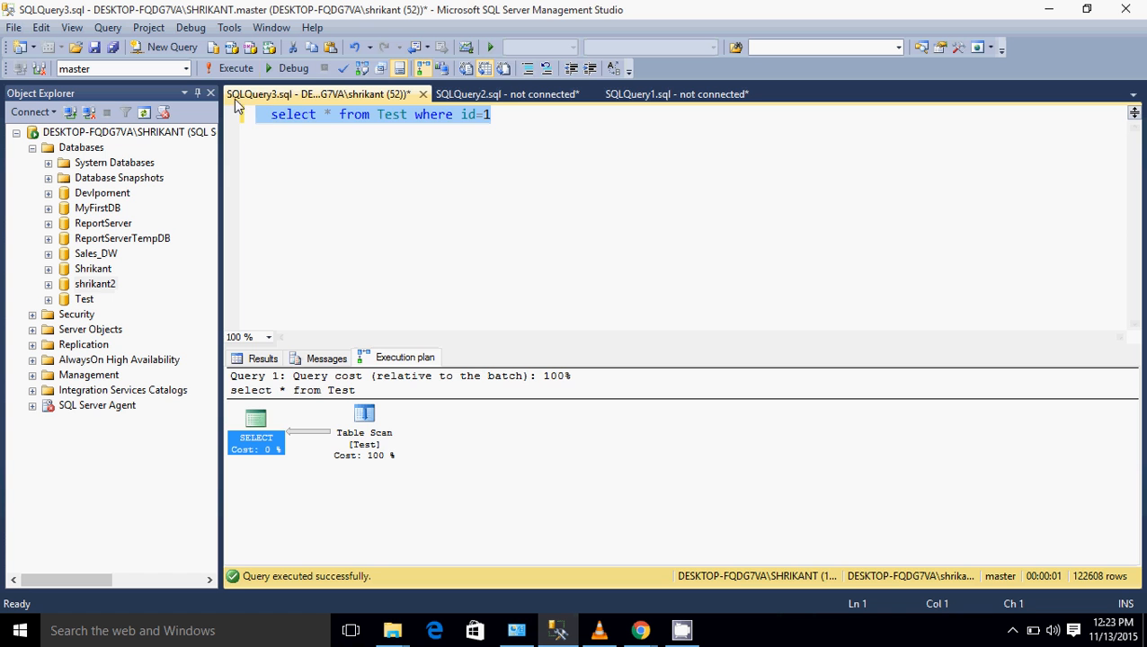
Run the id=1 query, see its Table Scan plan, then view the single returned row
{"action": "left_click", "coordinate": [236, 68]}
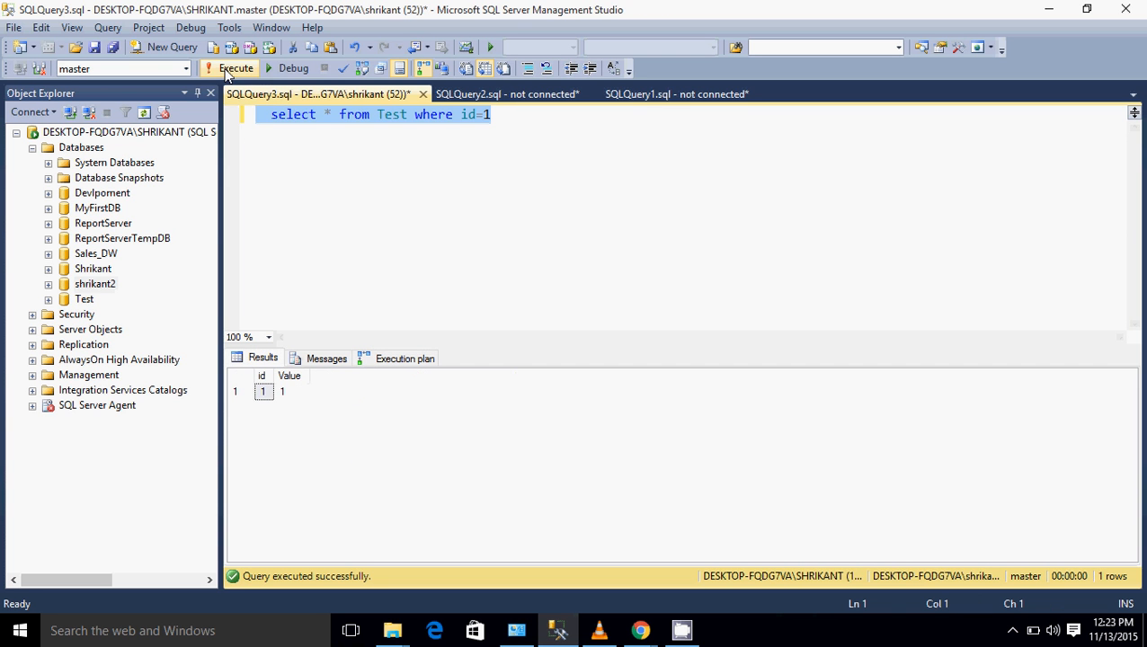
{"action": "mouse_move", "coordinate": [414, 359]}
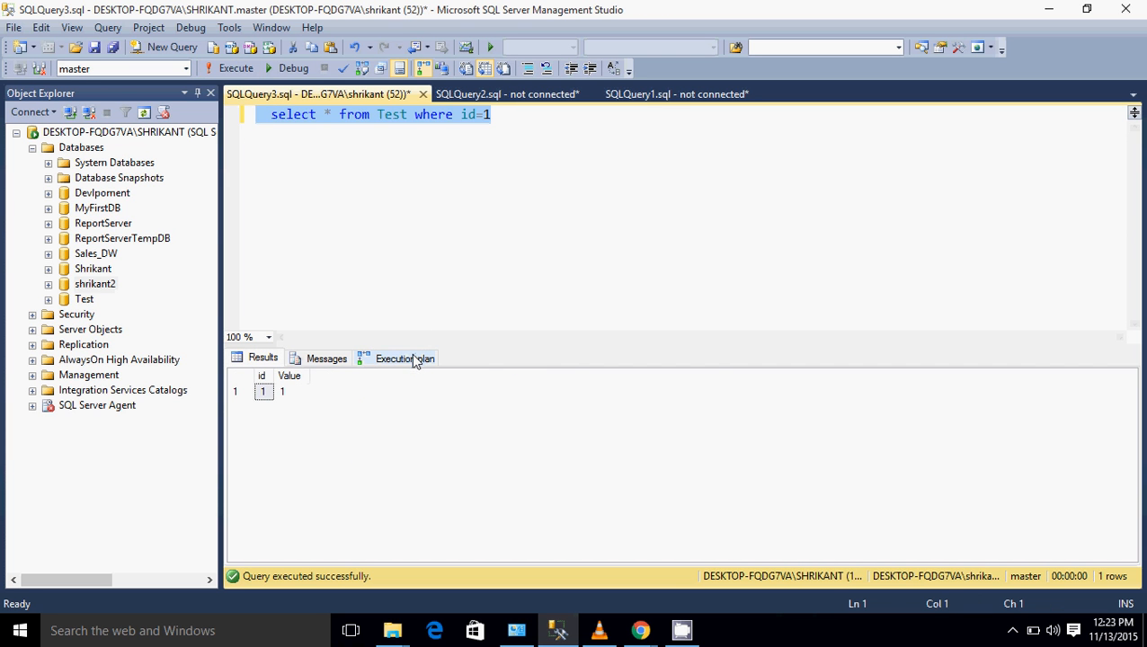
{"action": "left_click", "coordinate": [405, 358]}
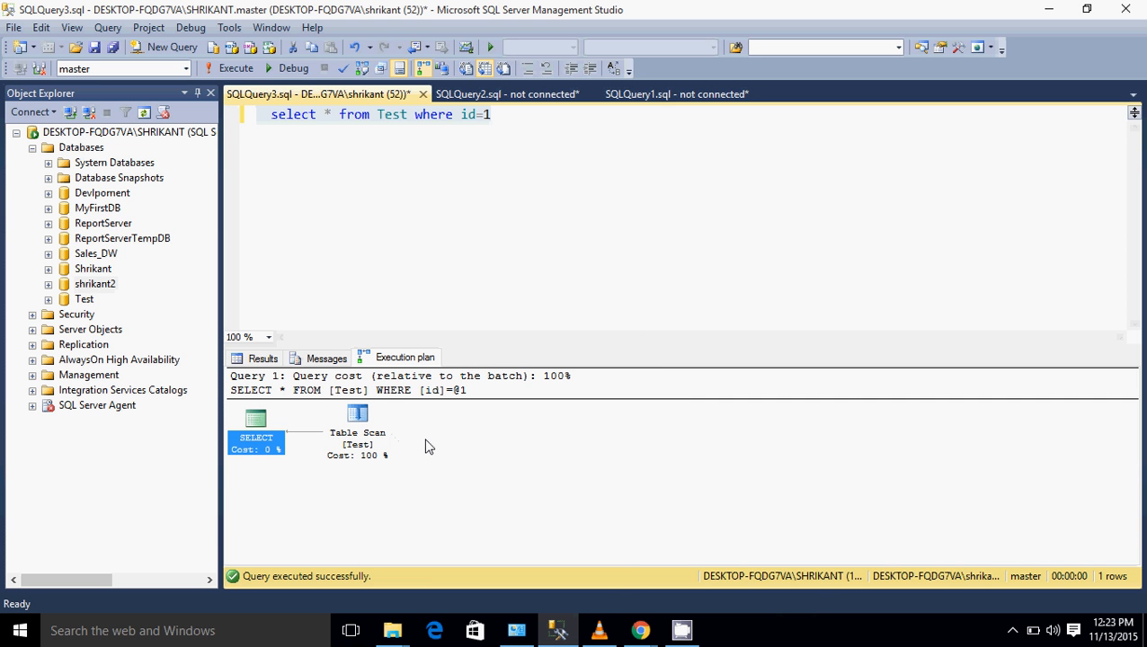
{"action": "mouse_move", "coordinate": [418, 449]}
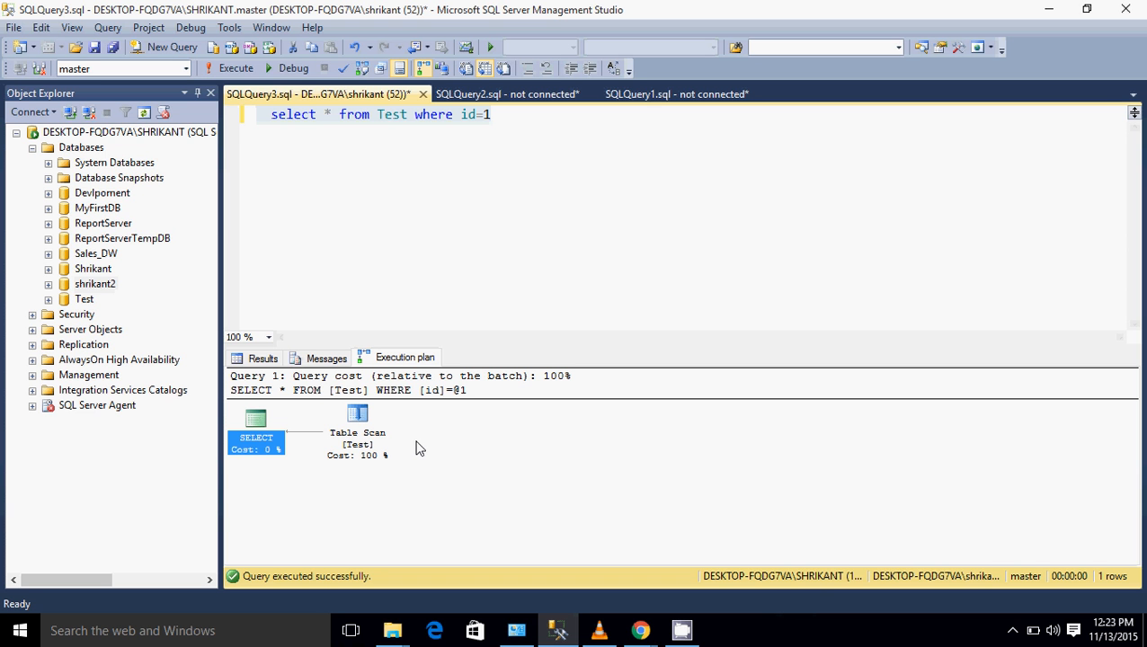
{"action": "left_click", "coordinate": [262, 358]}
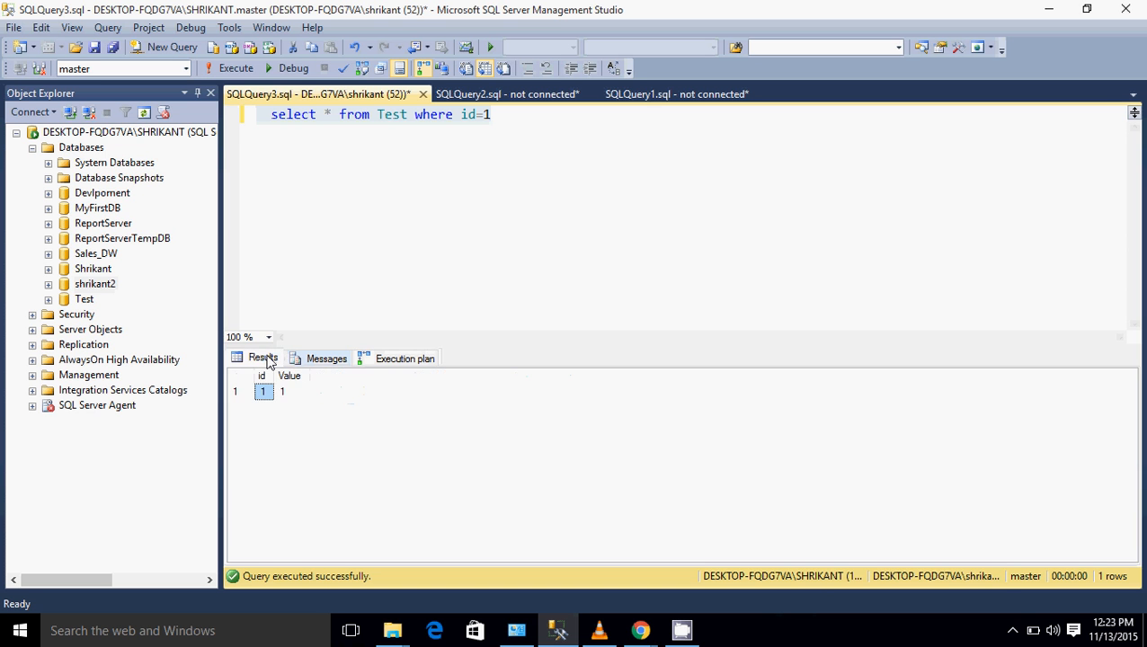
Show the id=1 query's execution plan again, still a Table Scan on Test
{"action": "left_click", "coordinate": [405, 357]}
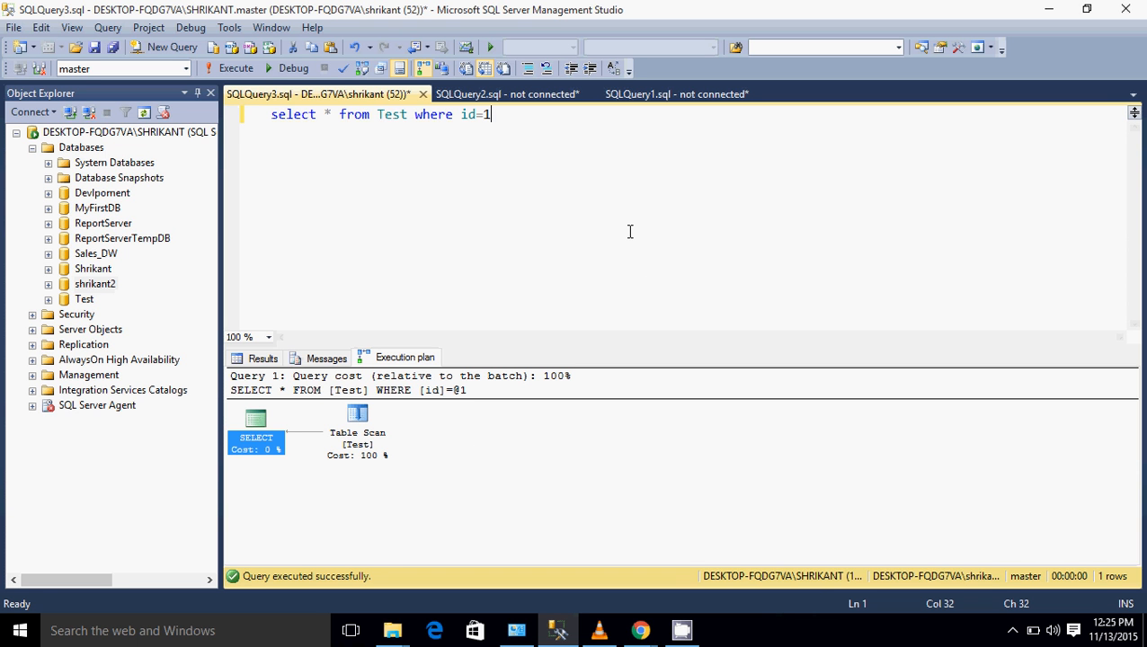
On a new line below the select, type 'create clustered index PK_Test on'
{"action": "key", "text": "Return"}
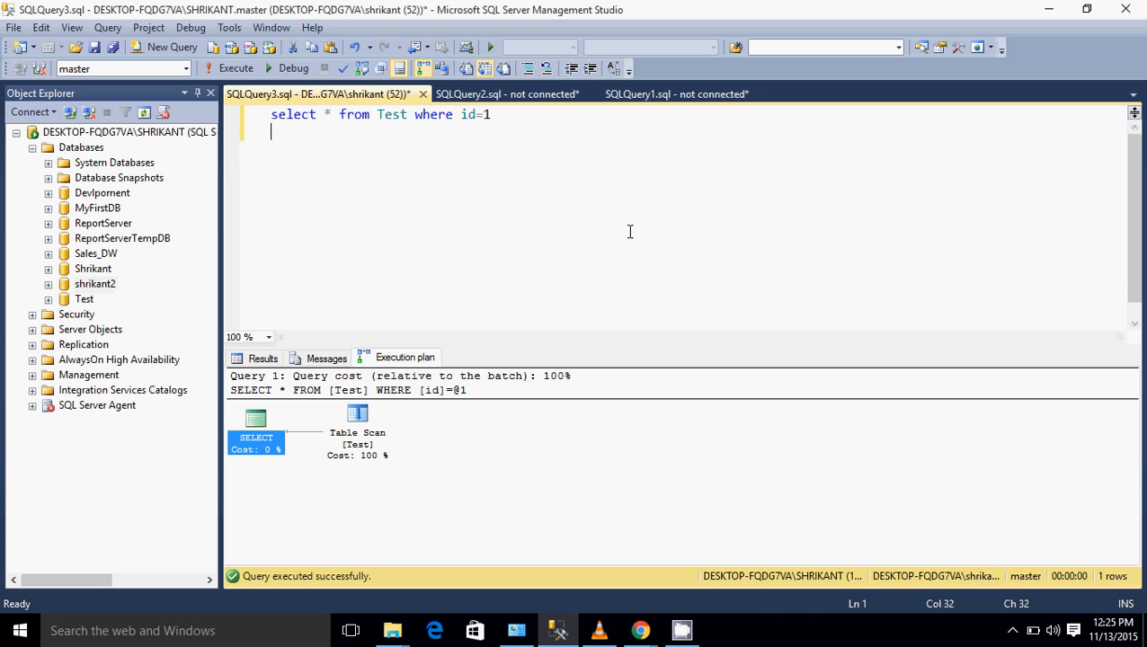
{"action": "type", "text": "c"}
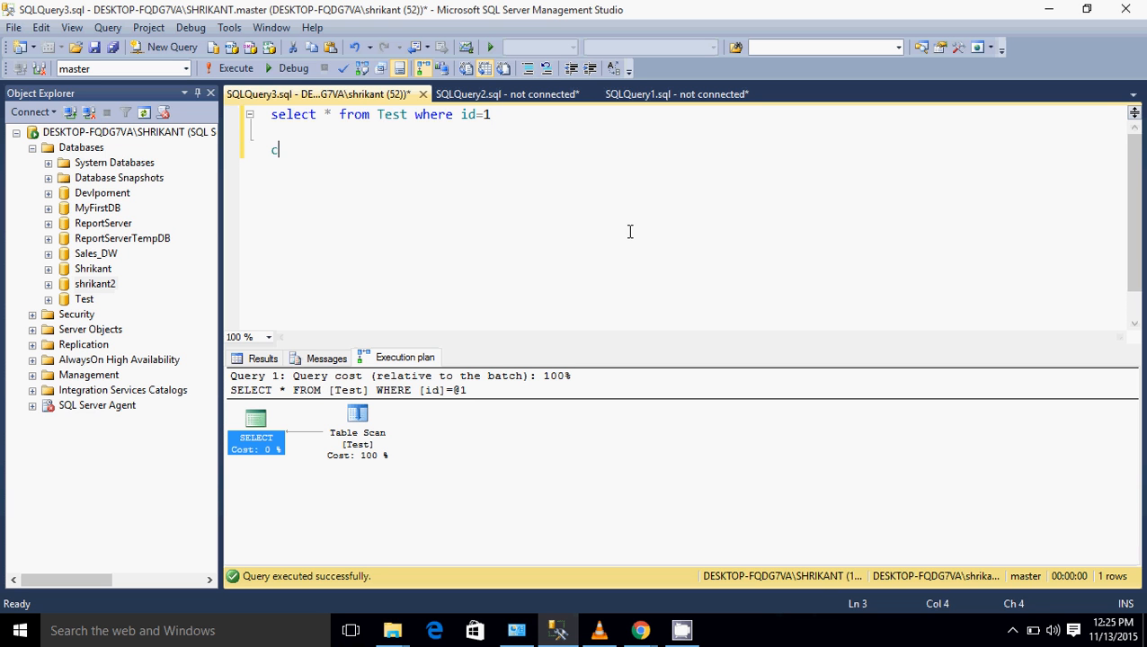
{"action": "type", "text": "reate"}
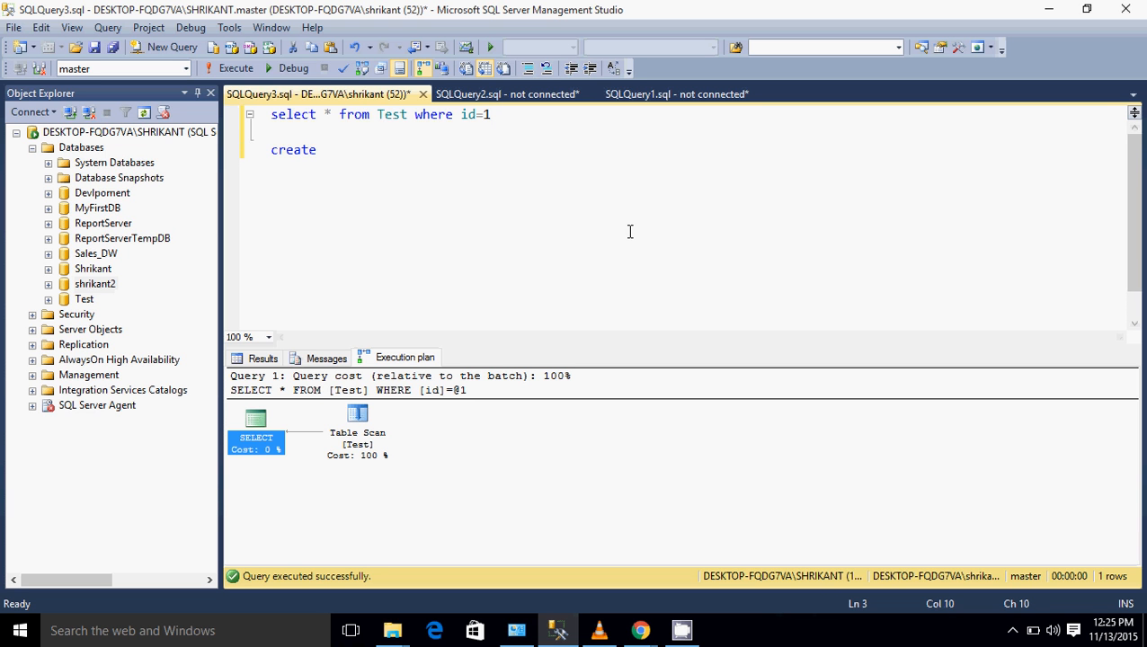
{"action": "type", "text": "inde"}
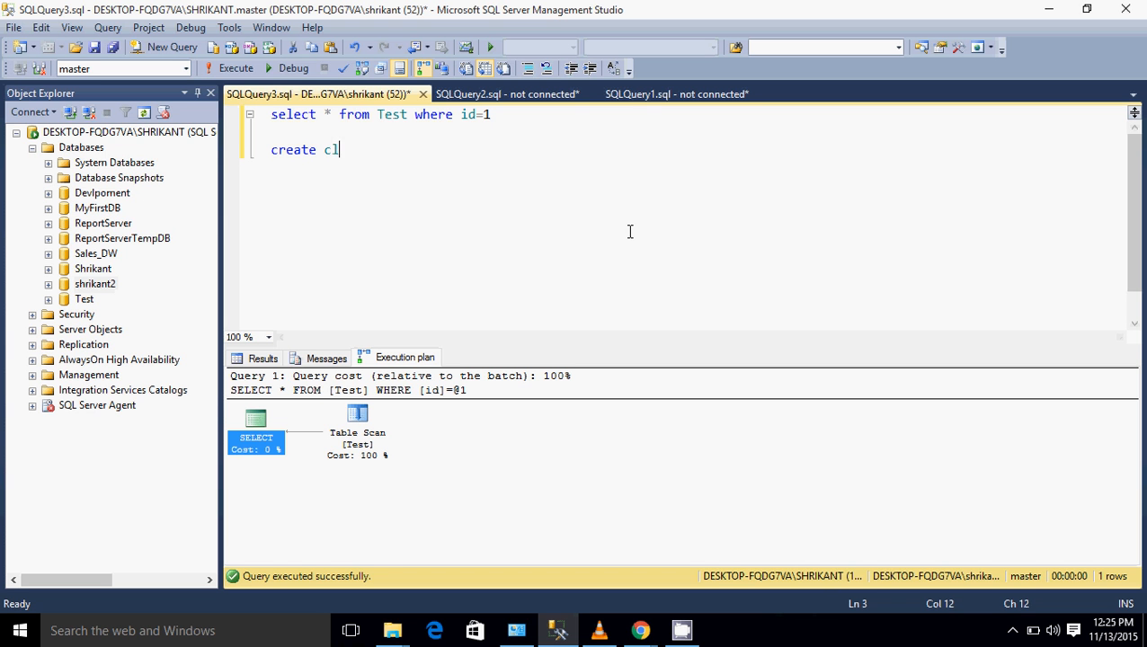
{"action": "type", "text": "ustered"}
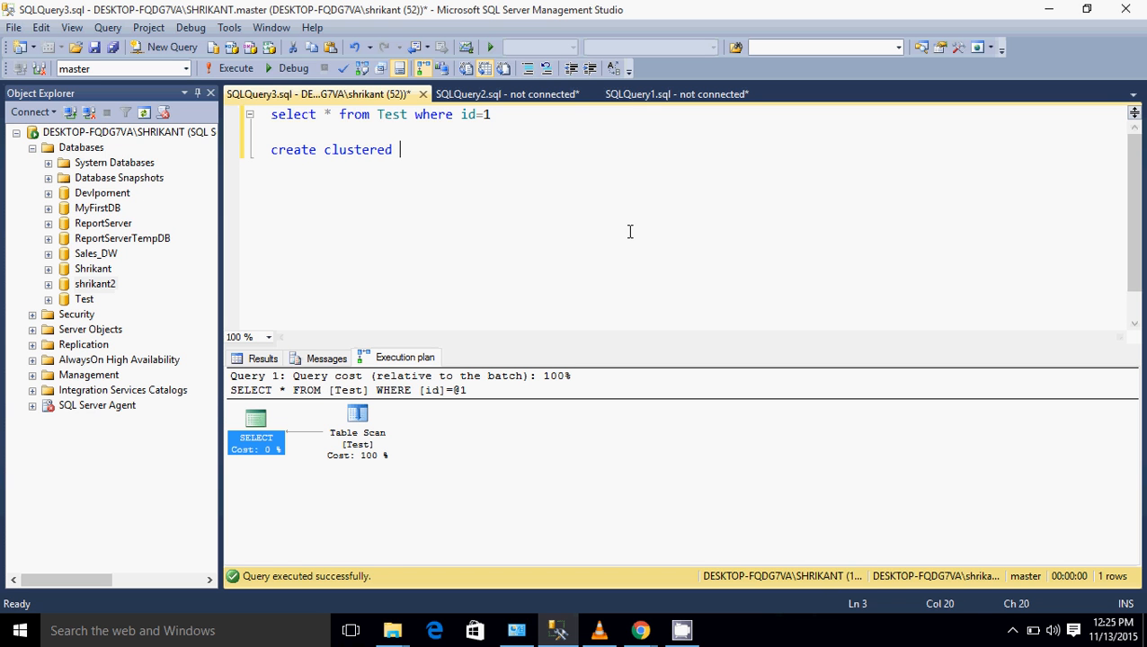
{"action": "type", "text": "inde"}
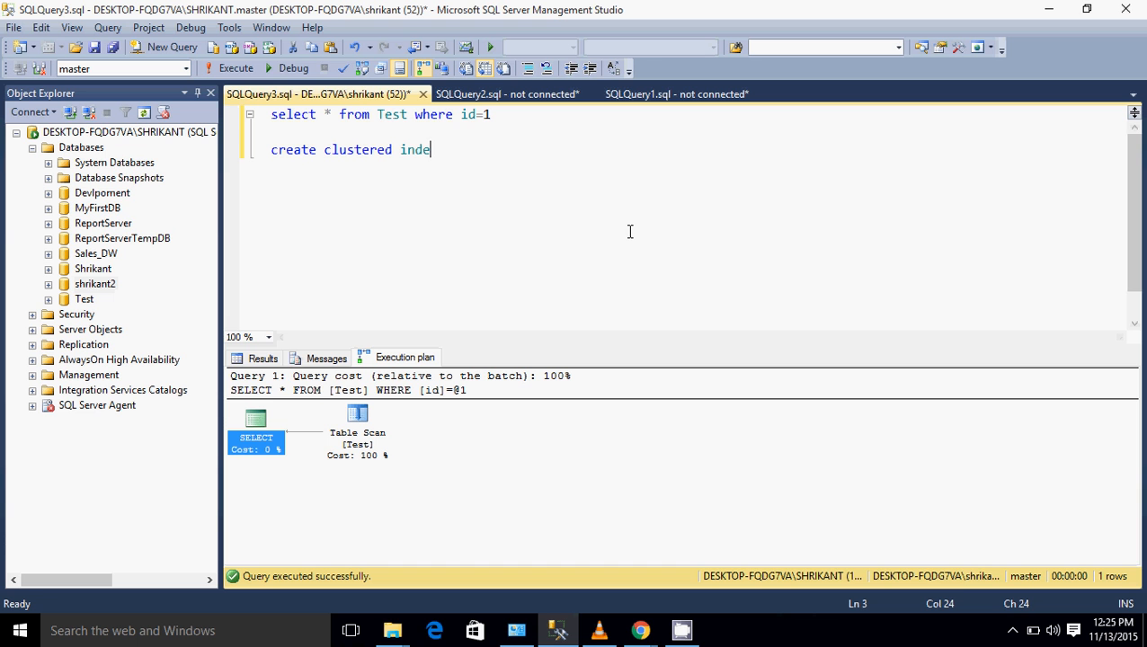
{"action": "type", "text": "x"}
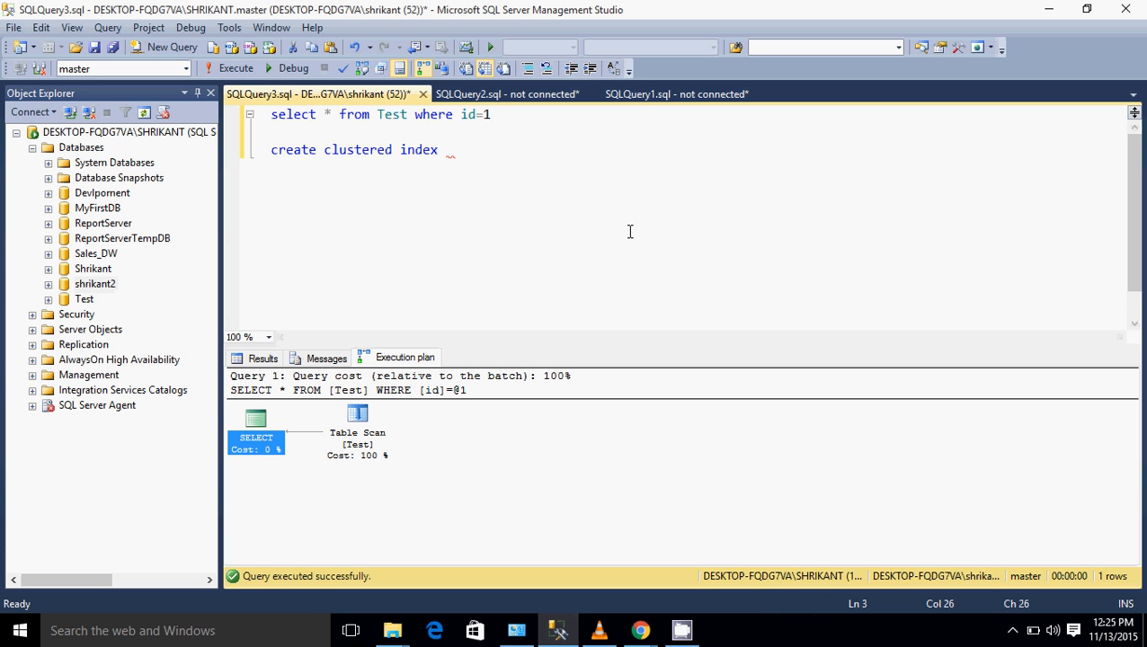
{"action": "type", "text": "PK_"}
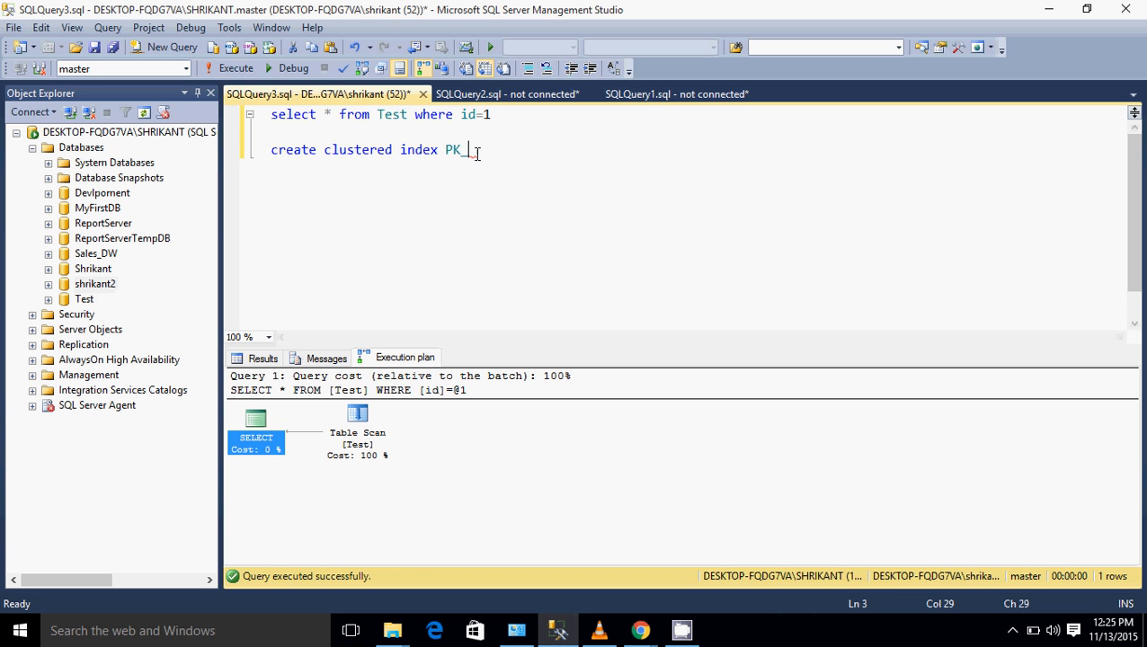
{"action": "type", "text": "Test"}
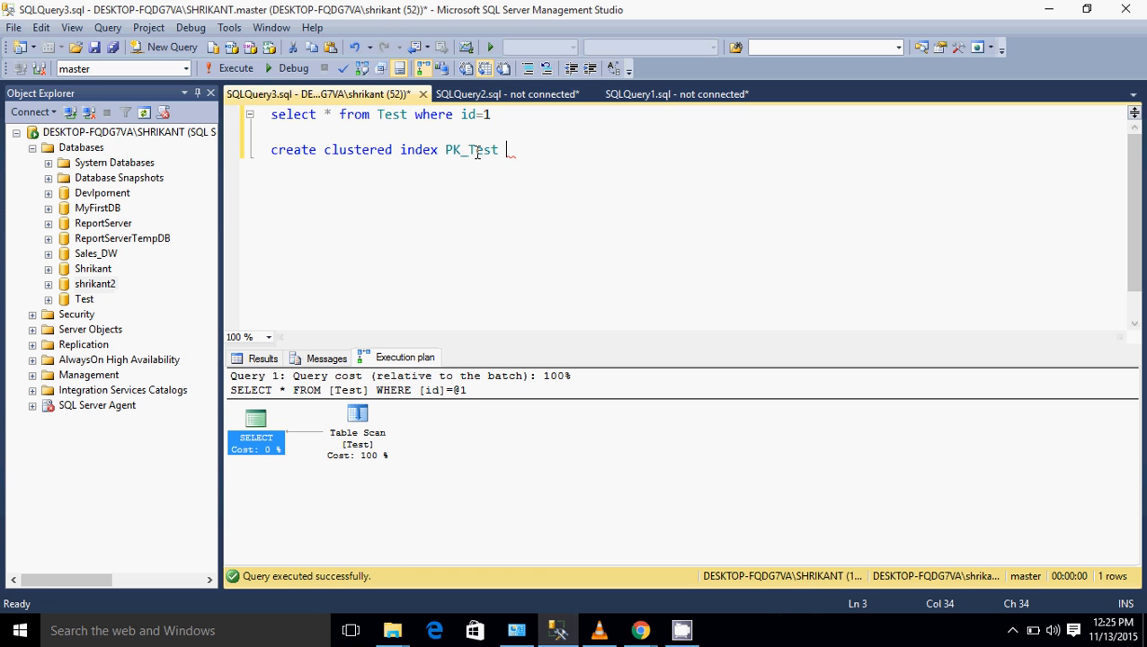
{"action": "type", "text": "on"}
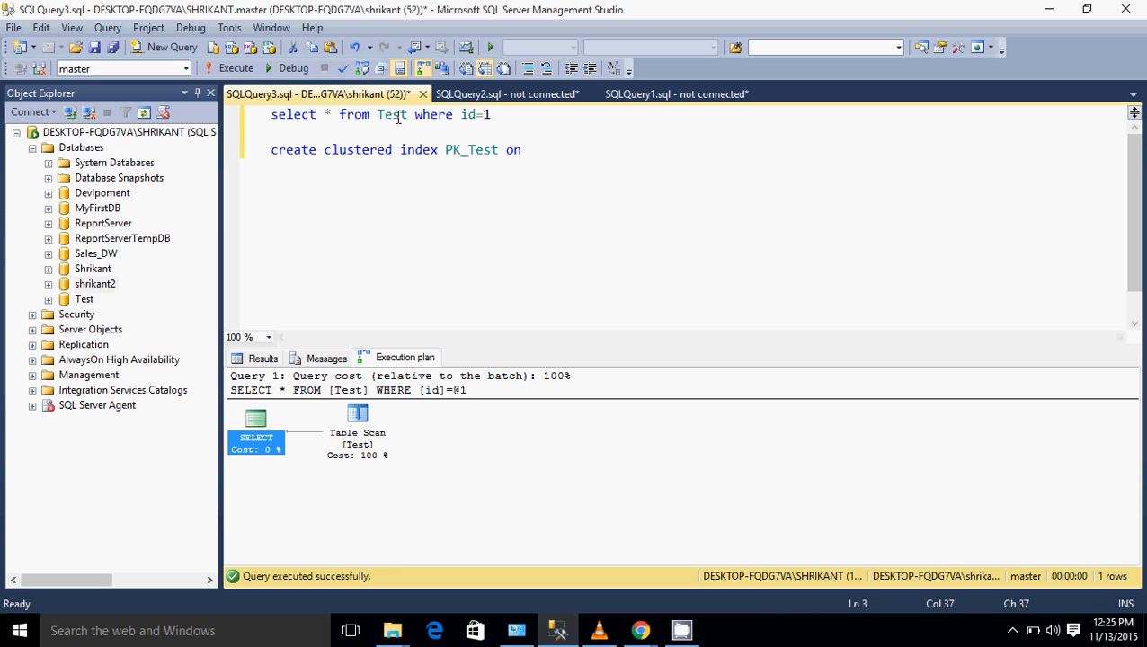
Complete the statement with 'Test(id)' and execute it
{"action": "left_click", "coordinate": [529, 150]}
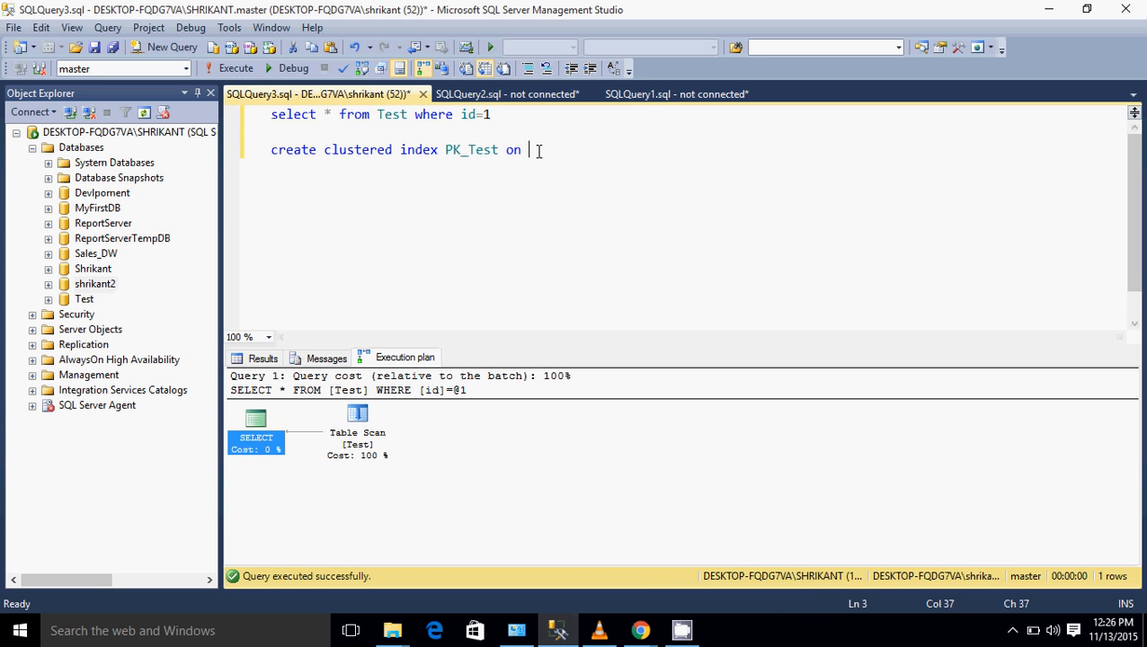
{"action": "type", "text": "Test()"}
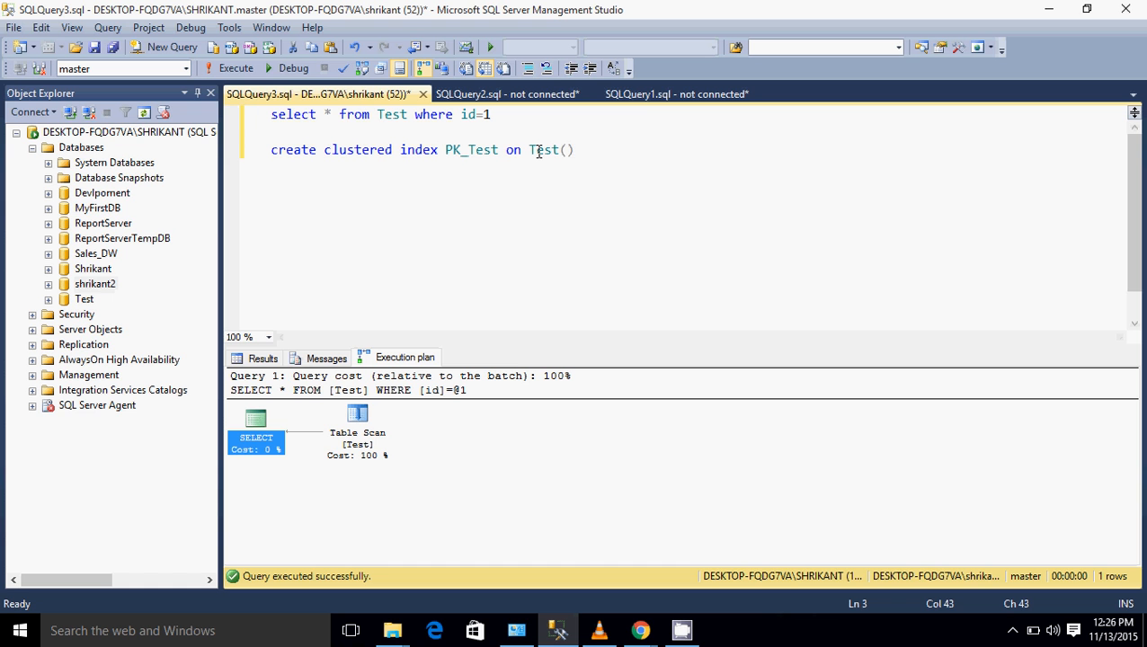
{"action": "type", "text": "id"}
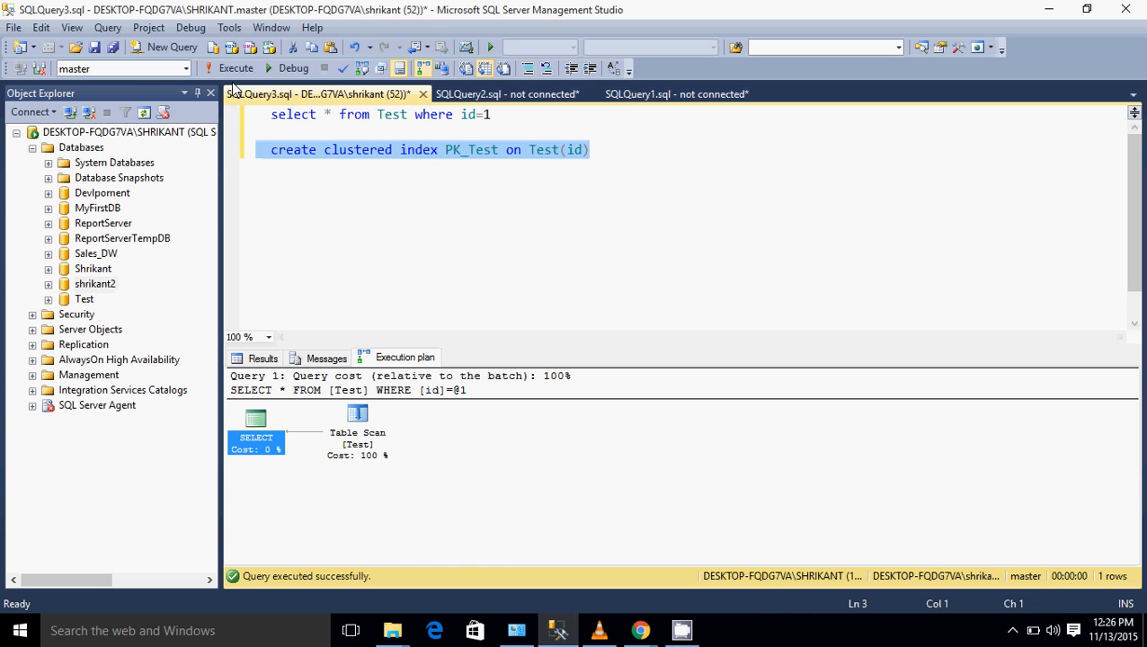
{"action": "left_click", "coordinate": [236, 69]}
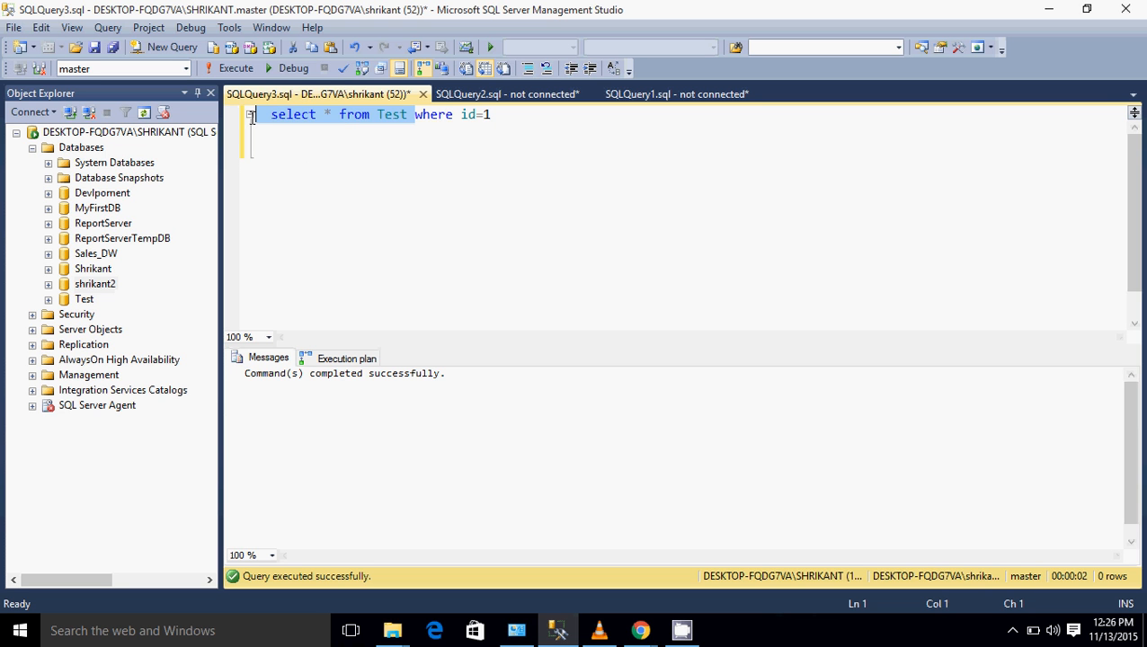
Run the index creation and unfiltered select, viewing the Clustered Index Scan plan on PK_Test
{"action": "left_click", "coordinate": [235, 68]}
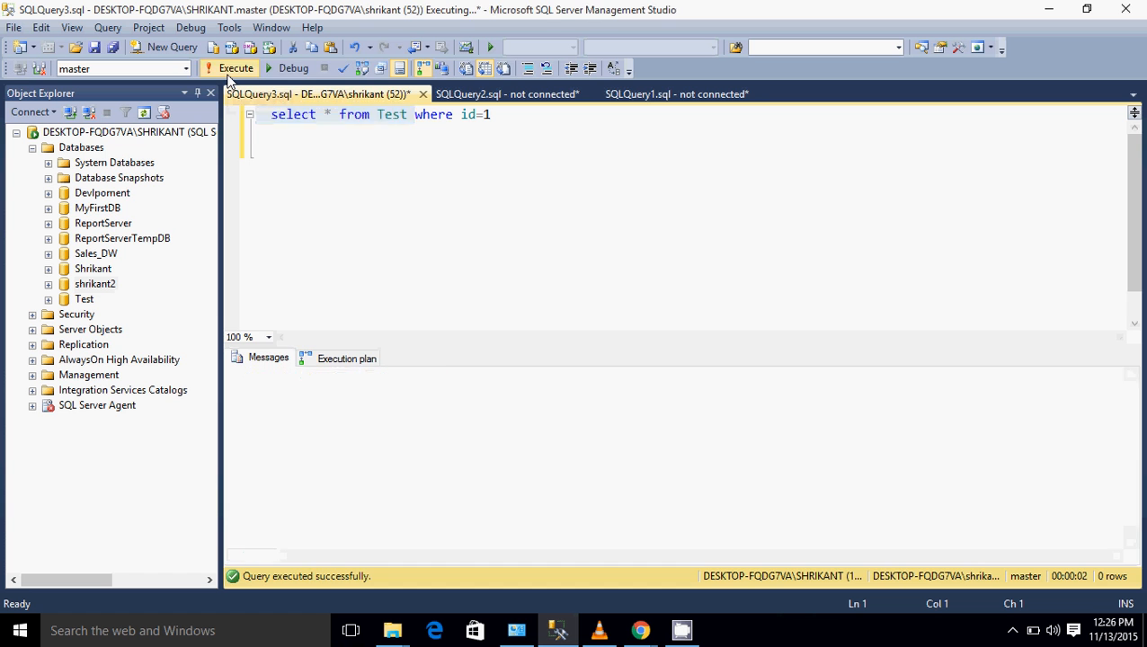
{"action": "left_click", "coordinate": [235, 68]}
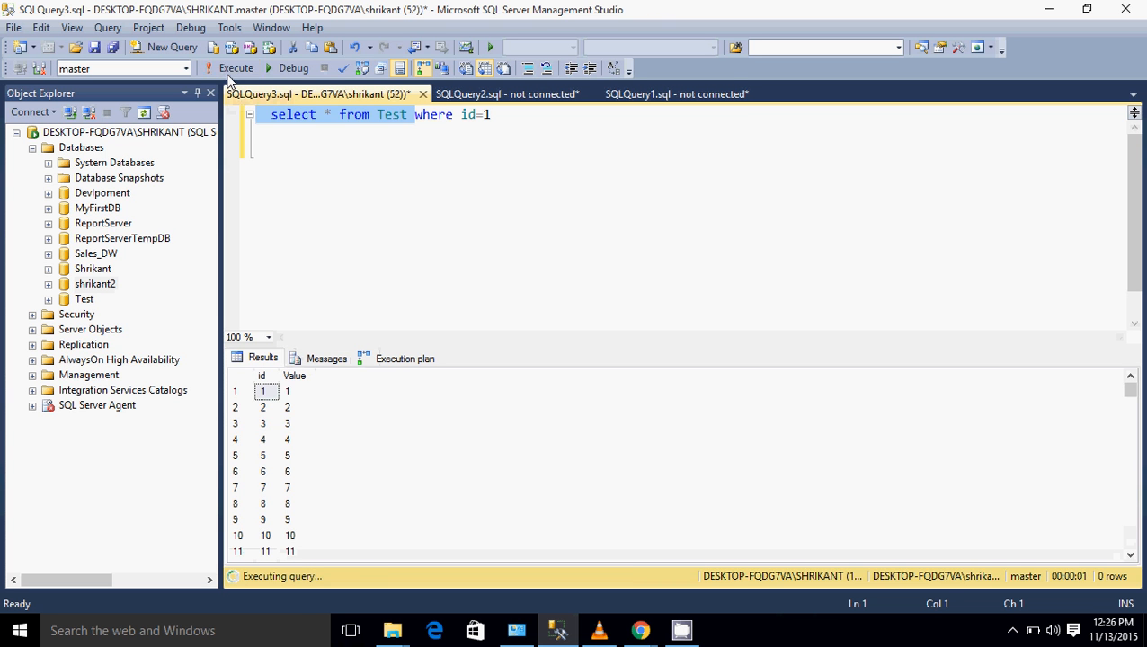
{"action": "left_click", "coordinate": [405, 358]}
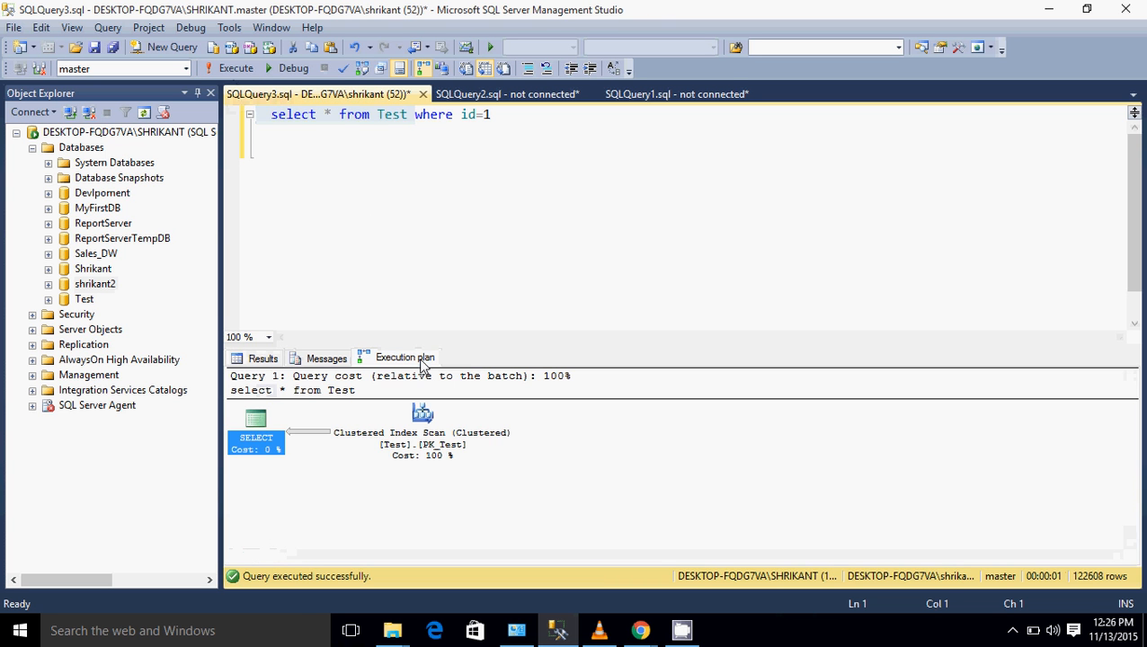
{"action": "mouse_move", "coordinate": [415, 433]}
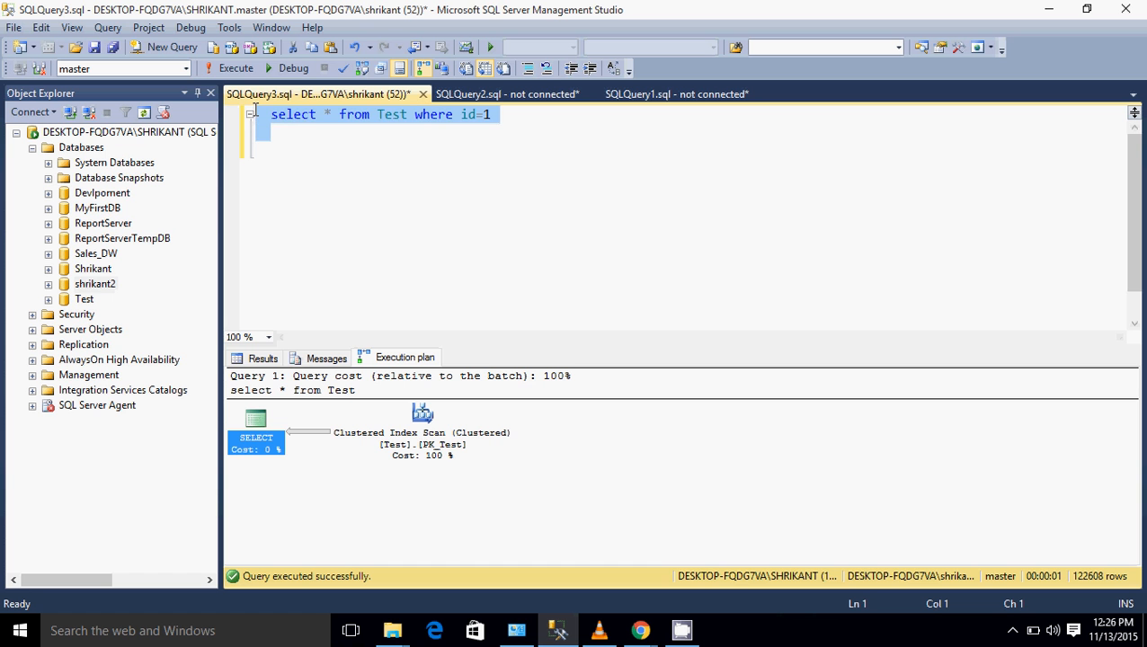
{"action": "mouse_move", "coordinate": [235, 68]}
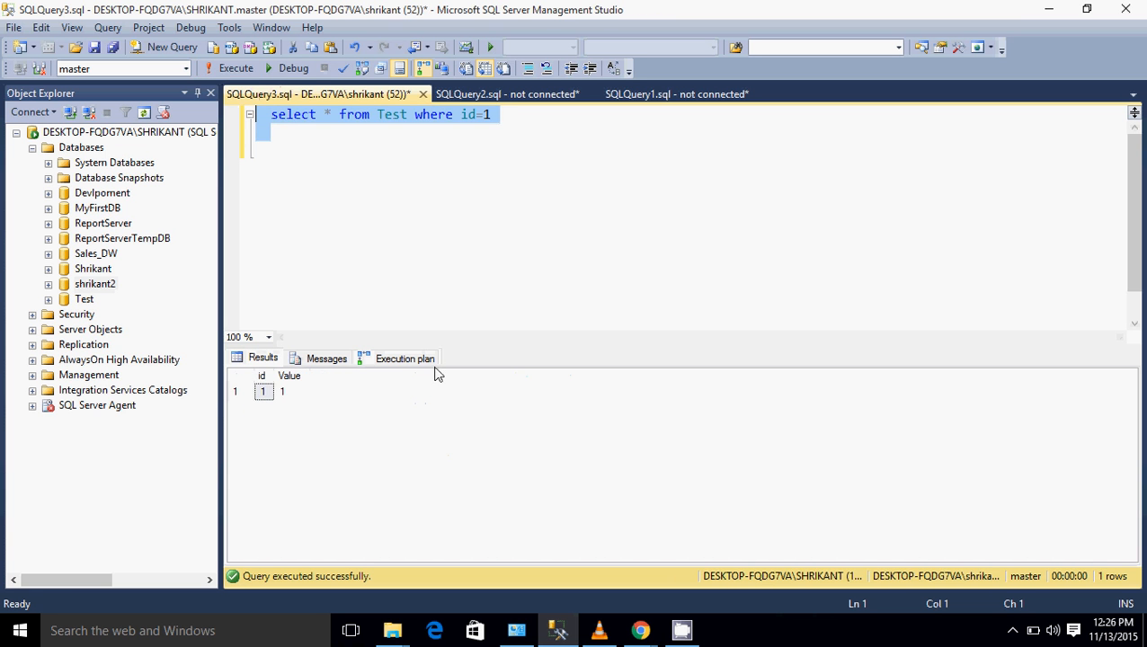
View the id=1 query's plan, now a Clustered Index Seek at 100% cost
{"action": "left_click", "coordinate": [405, 358]}
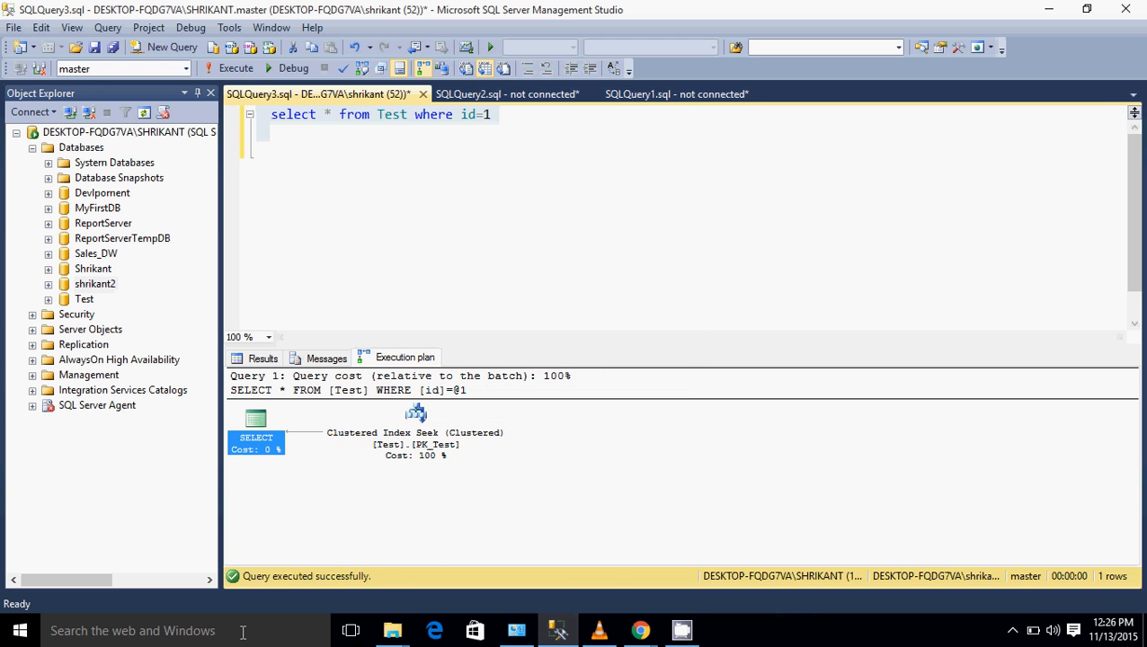
{"action": "mouse_move", "coordinate": [401, 494]}
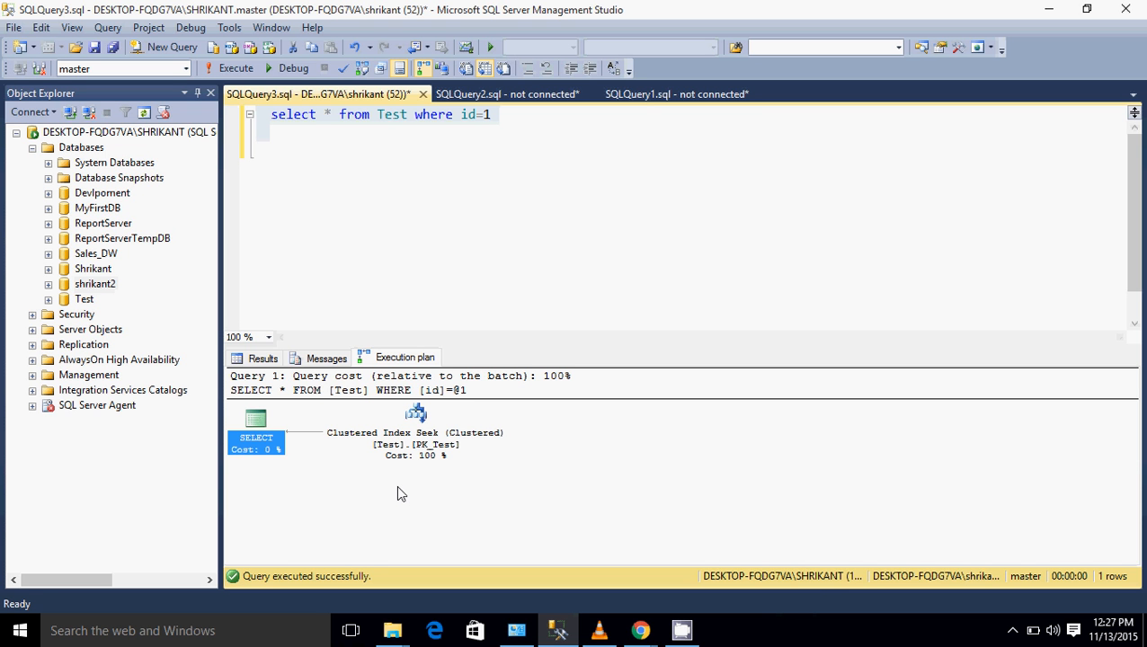
{"action": "mouse_move", "coordinate": [314, 498]}
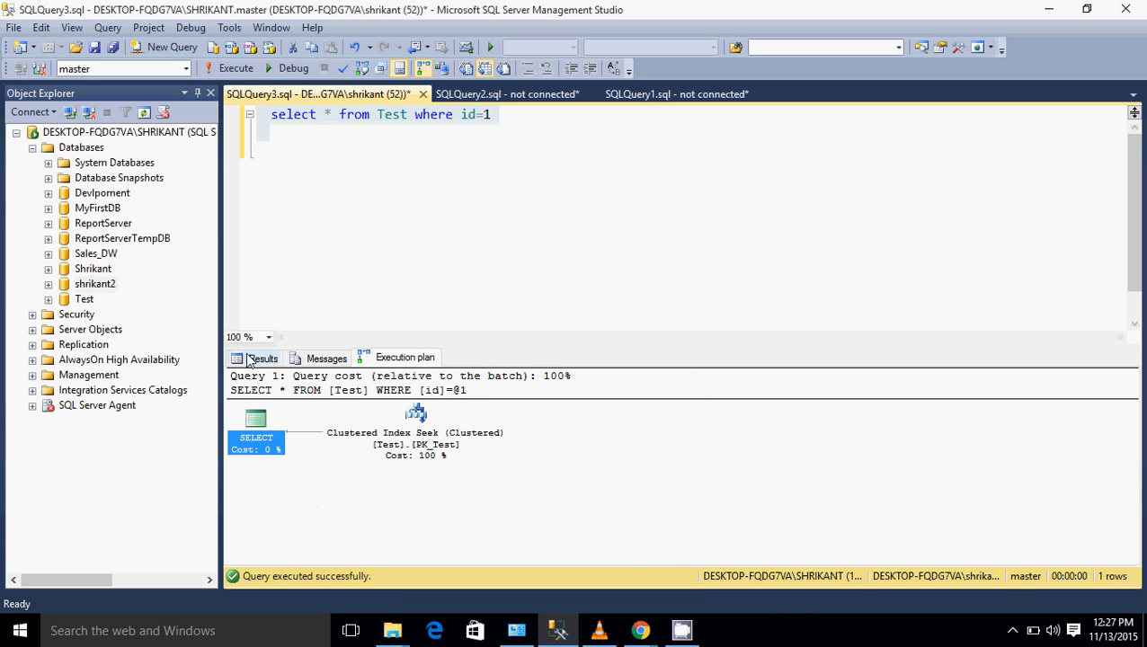
{"action": "left_click", "coordinate": [263, 358]}
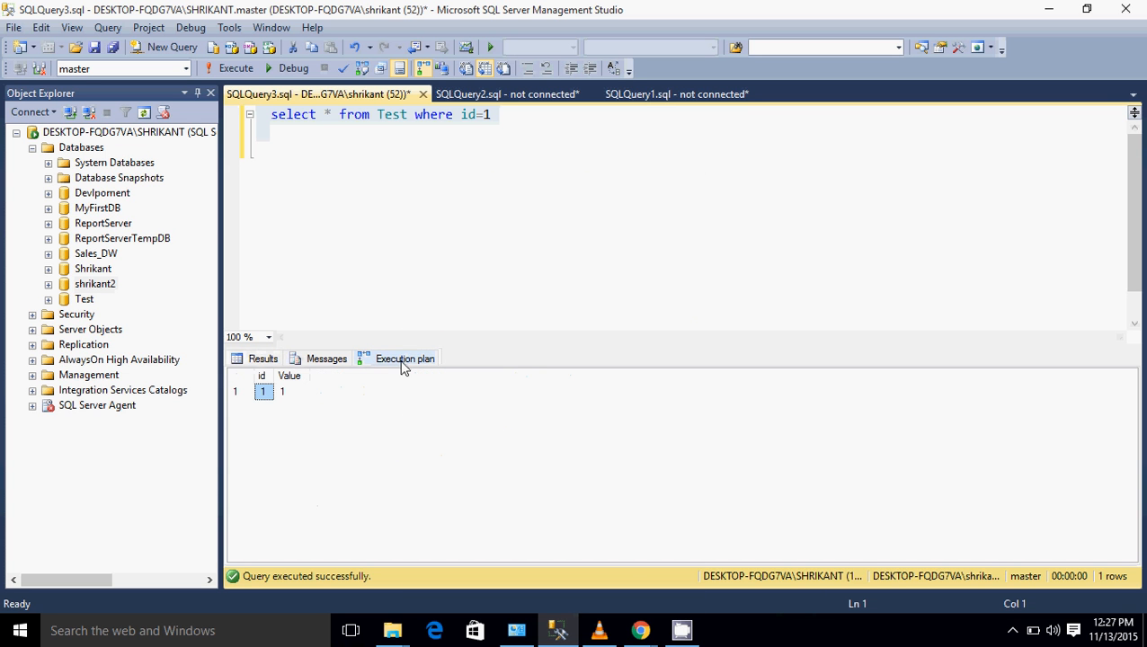
{"action": "left_click", "coordinate": [405, 358]}
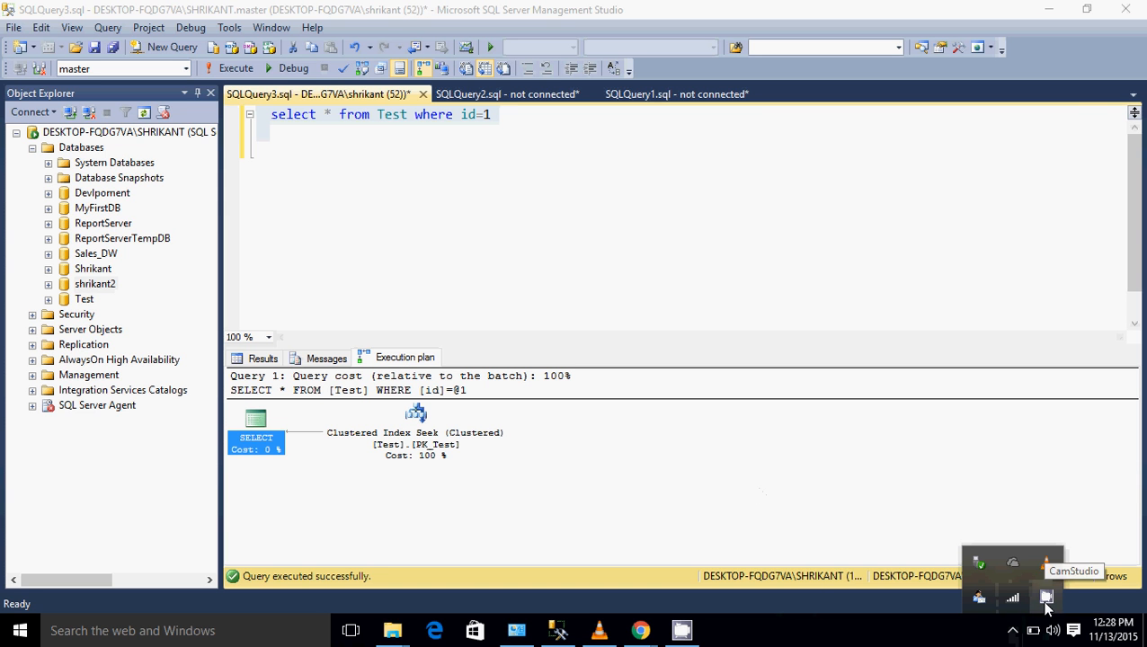
Open the CamStudio recorder window from the system tray icon
{"action": "left_click", "coordinate": [1046, 596]}
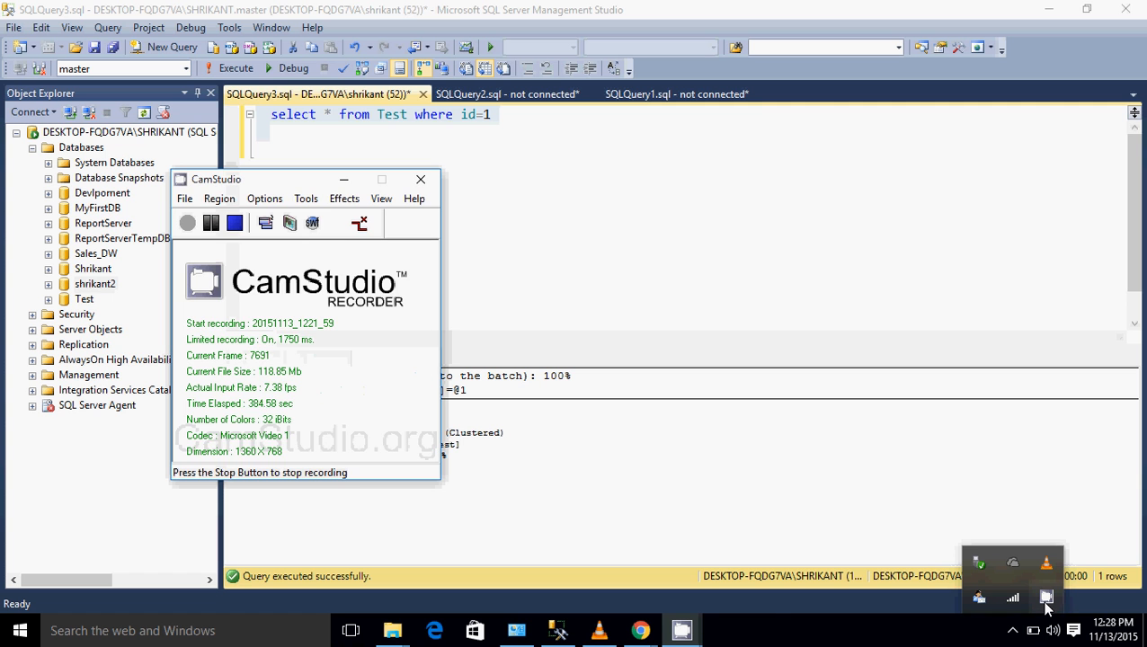
{"action": "mouse_move", "coordinate": [491, 375]}
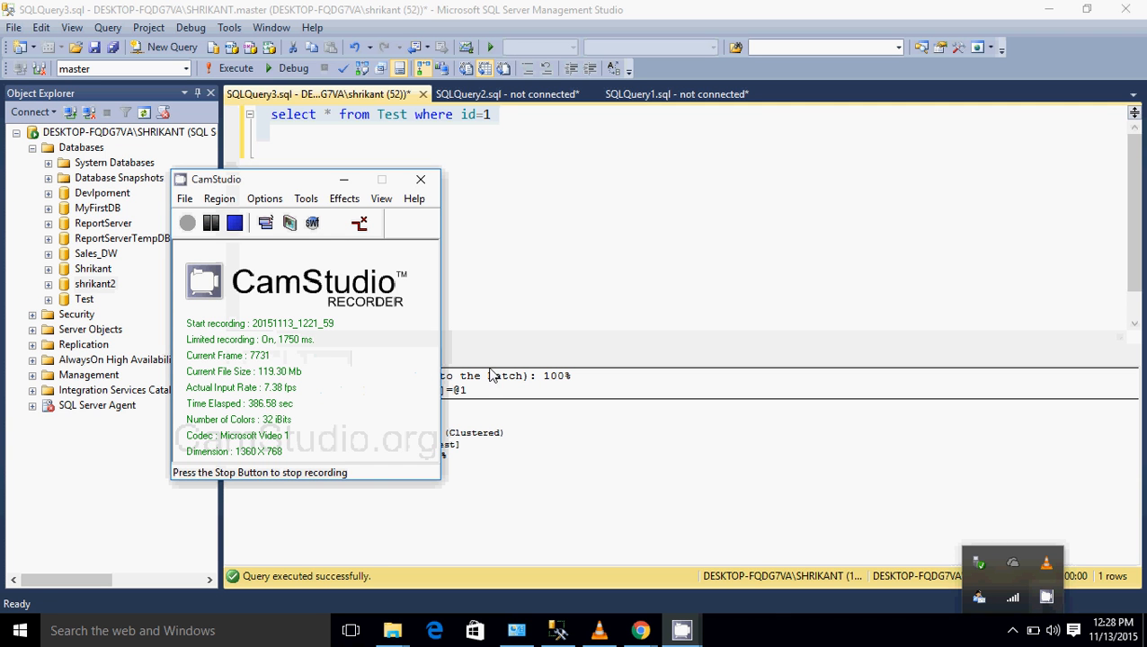
{"action": "mouse_move", "coordinate": [236, 222]}
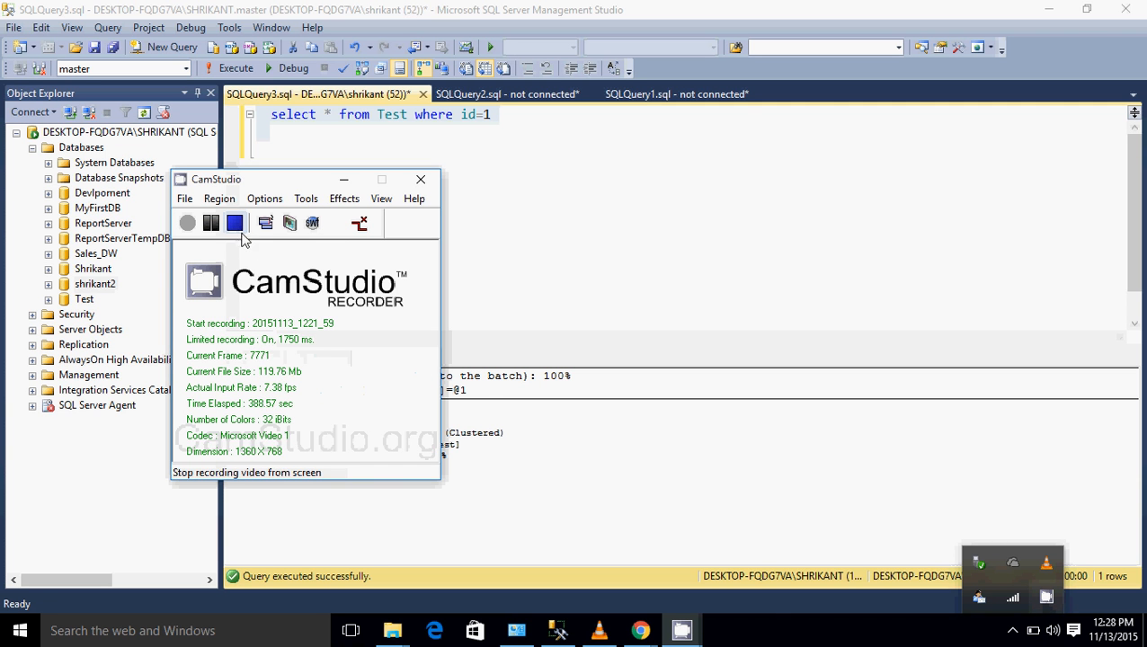